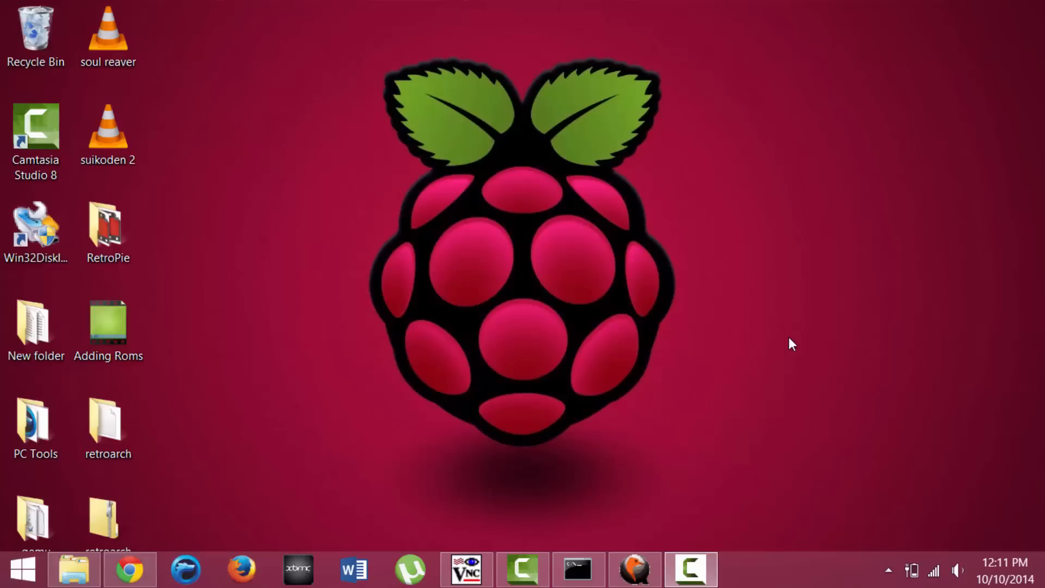
{"action": "mouse_move", "coordinate": [509, 399]}
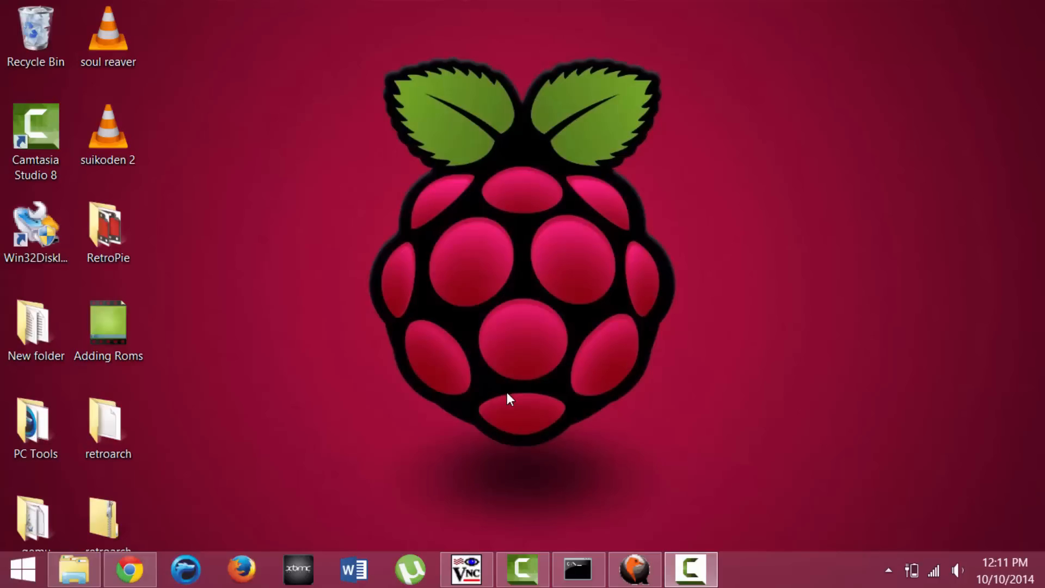
Start and then cancel extracting the retroarch zip, then briefly open the extracted retroarch folder.
{"action": "left_click", "coordinate": [107, 427]}
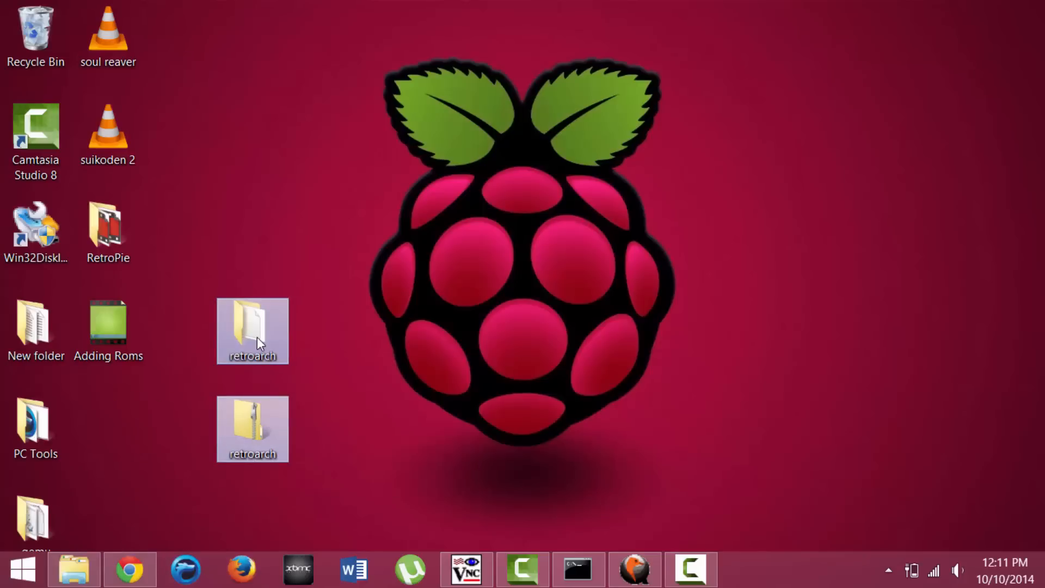
{"action": "mouse_move", "coordinate": [263, 334]}
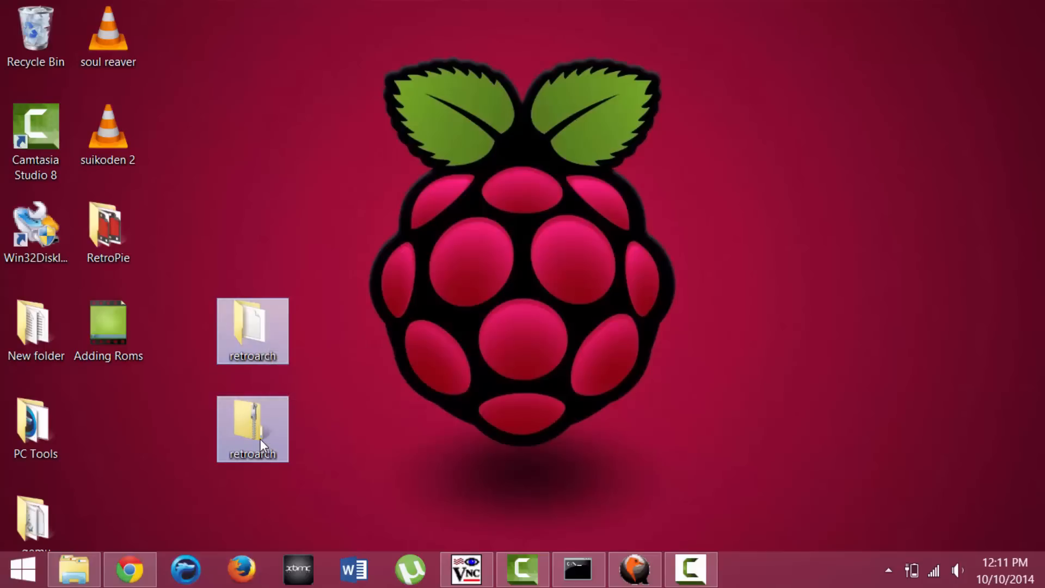
{"action": "right_click", "coordinate": [252, 429]}
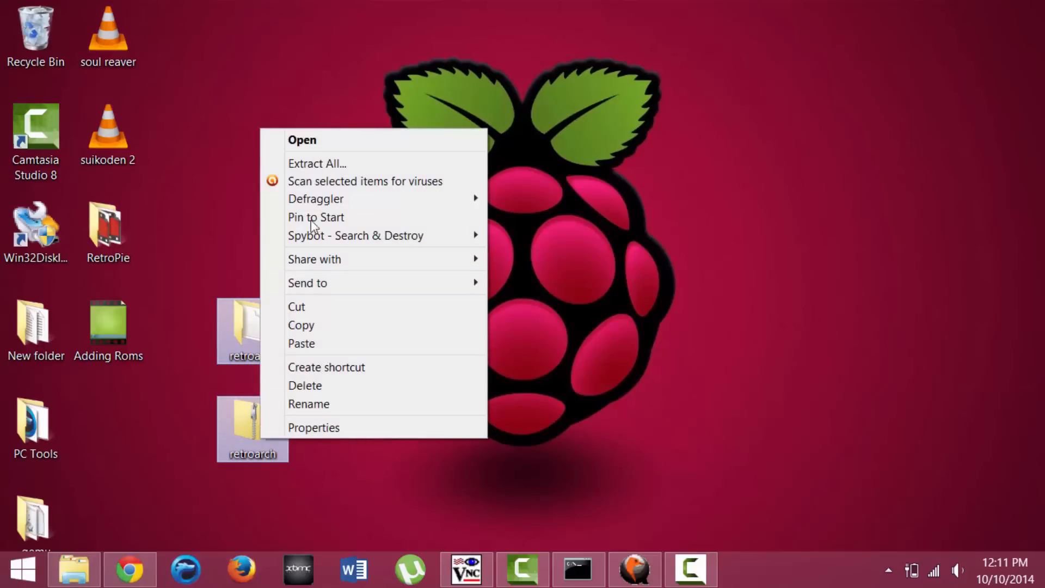
{"action": "left_click", "coordinate": [317, 163]}
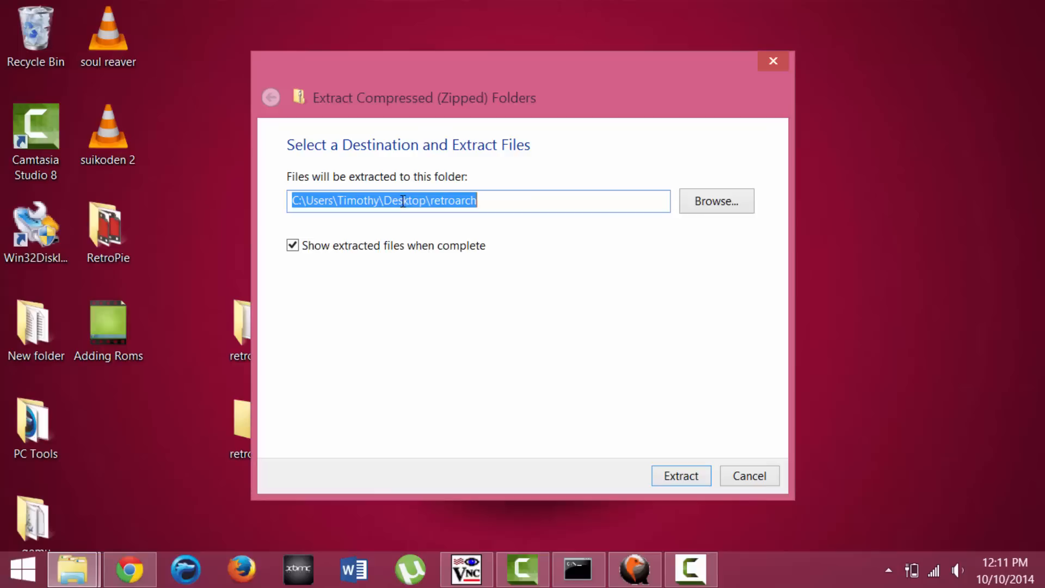
{"action": "mouse_move", "coordinate": [698, 296]}
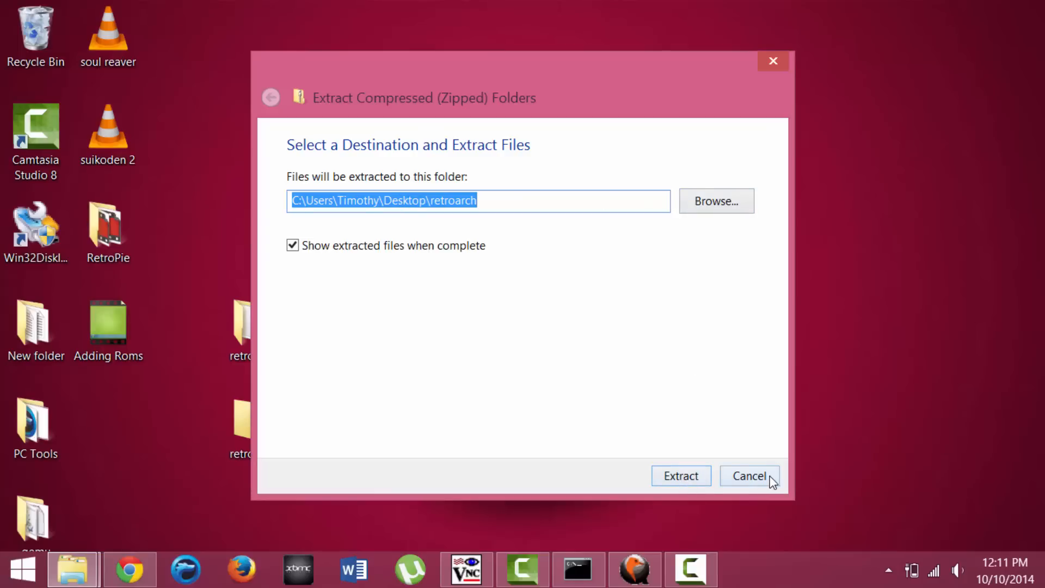
{"action": "left_click", "coordinate": [748, 475]}
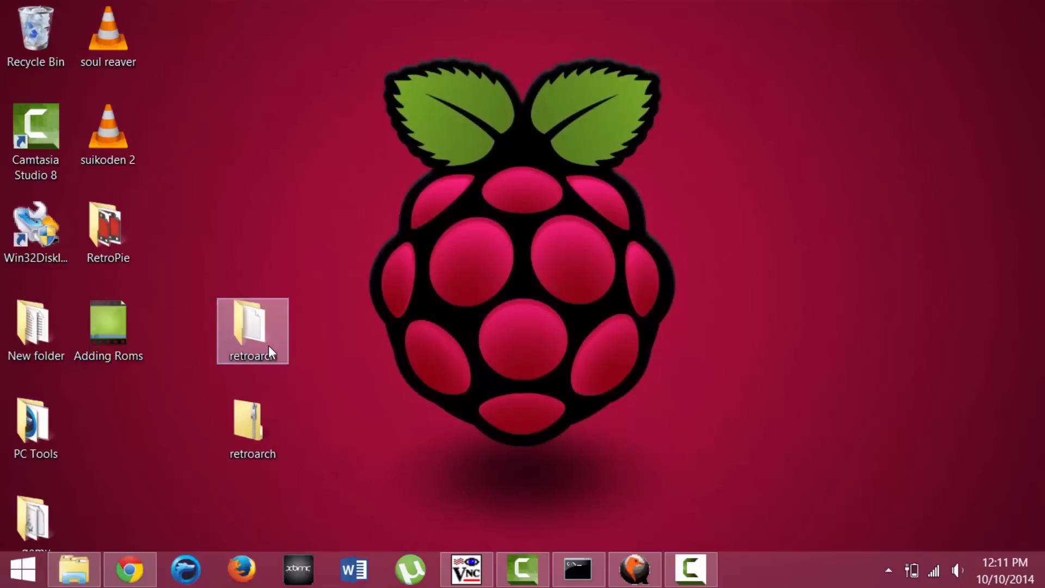
{"action": "double_click", "coordinate": [252, 320]}
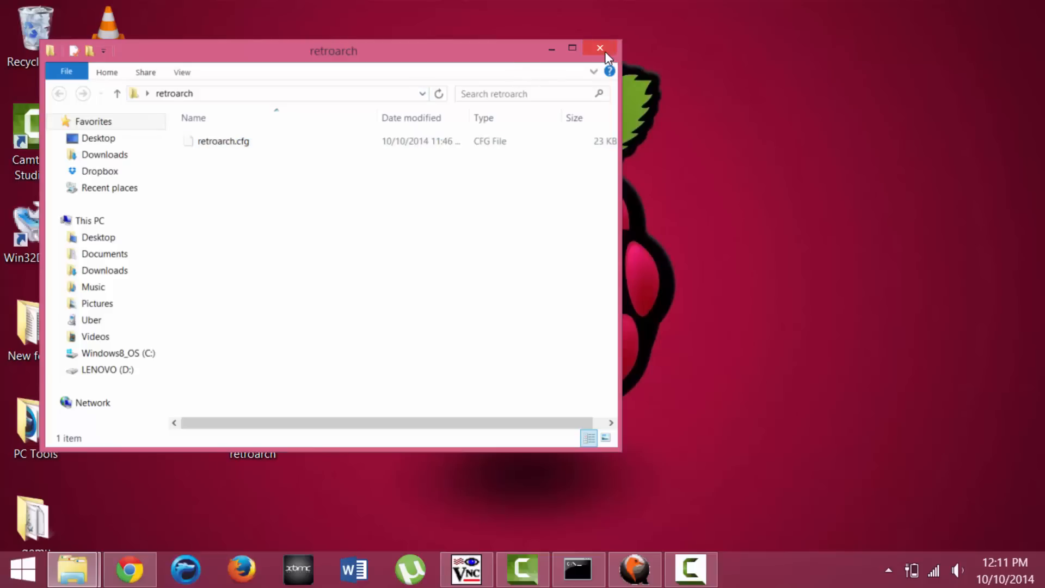
{"action": "left_click", "coordinate": [599, 48]}
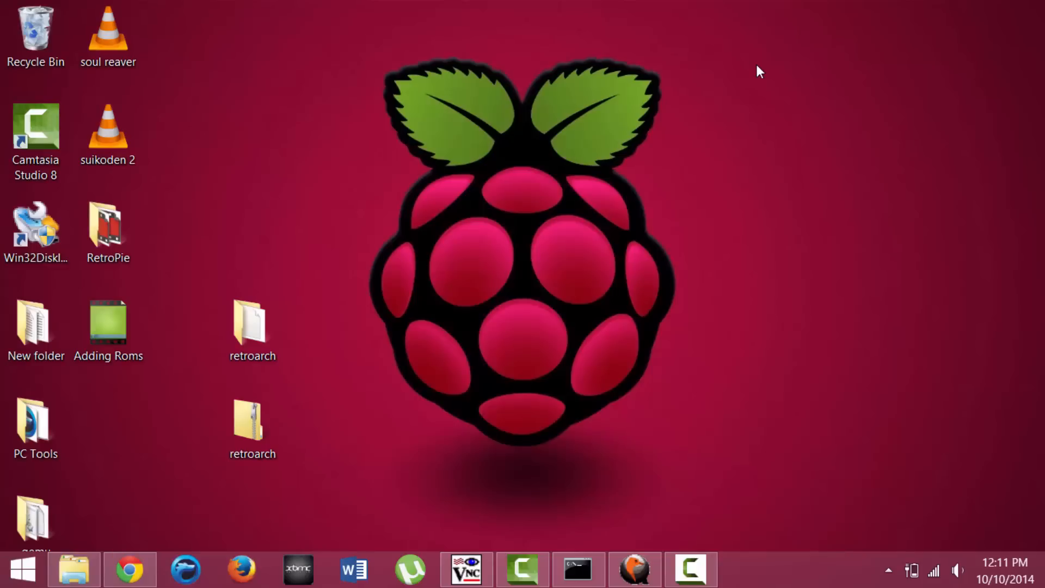
{"action": "mouse_move", "coordinate": [537, 451]}
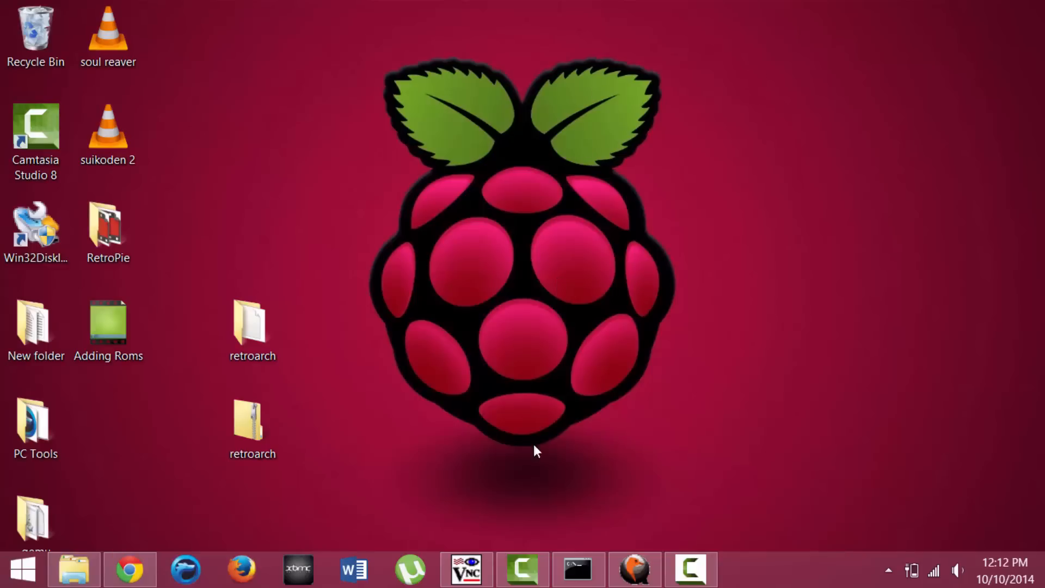
On the remote Pi desktop, select retroarch.cfg in /opt/retropie/configs/all.
{"action": "left_click", "coordinate": [464, 569]}
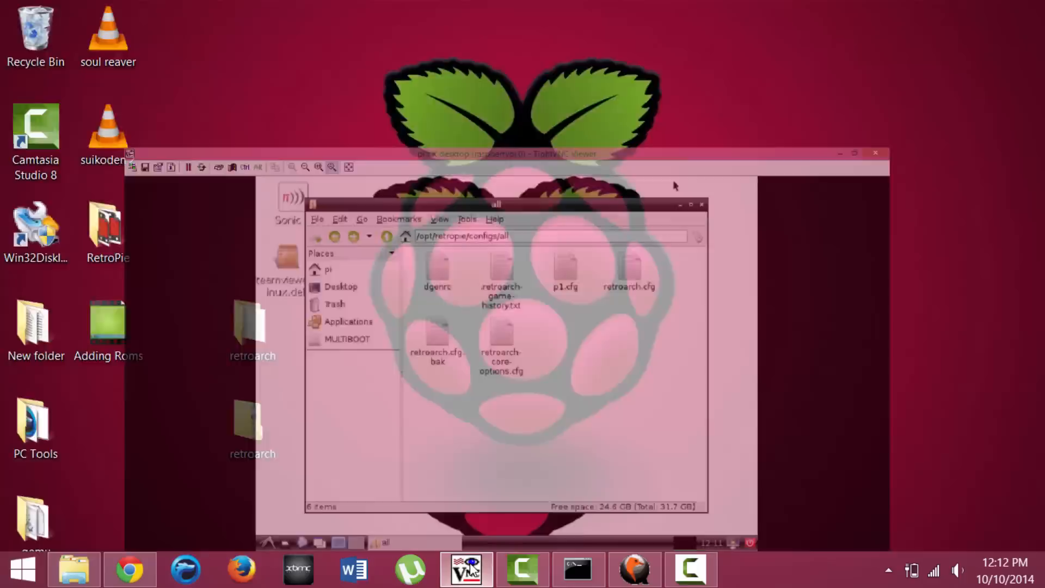
{"action": "left_click", "coordinate": [854, 154]}
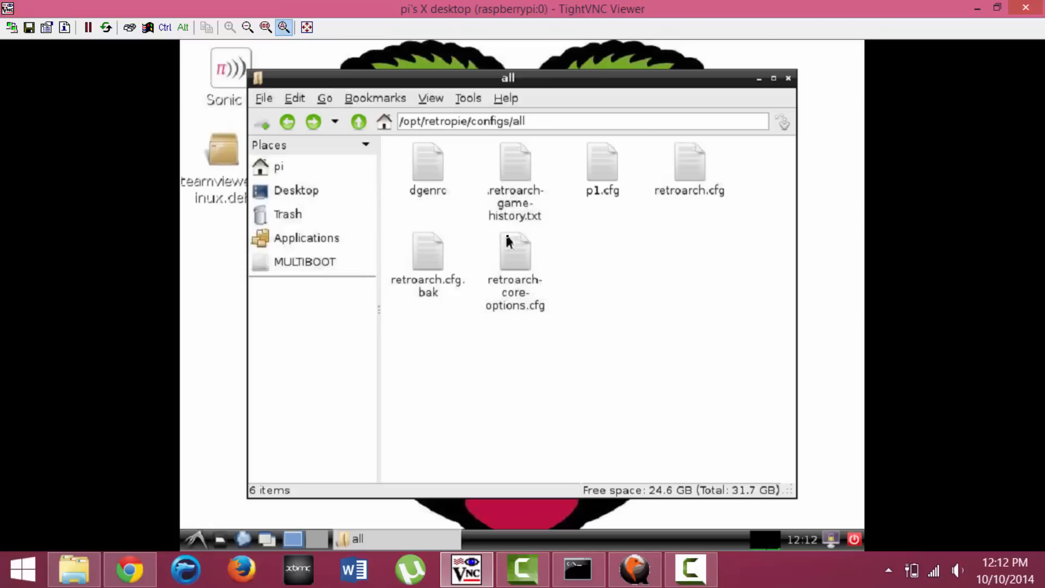
{"action": "mouse_move", "coordinate": [220, 243]}
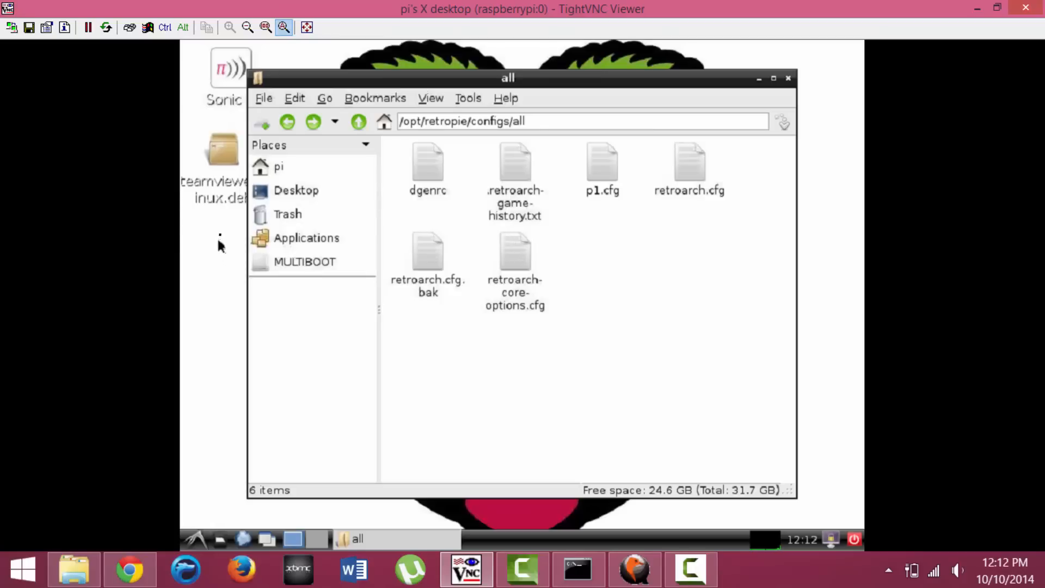
{"action": "mouse_move", "coordinate": [207, 244]}
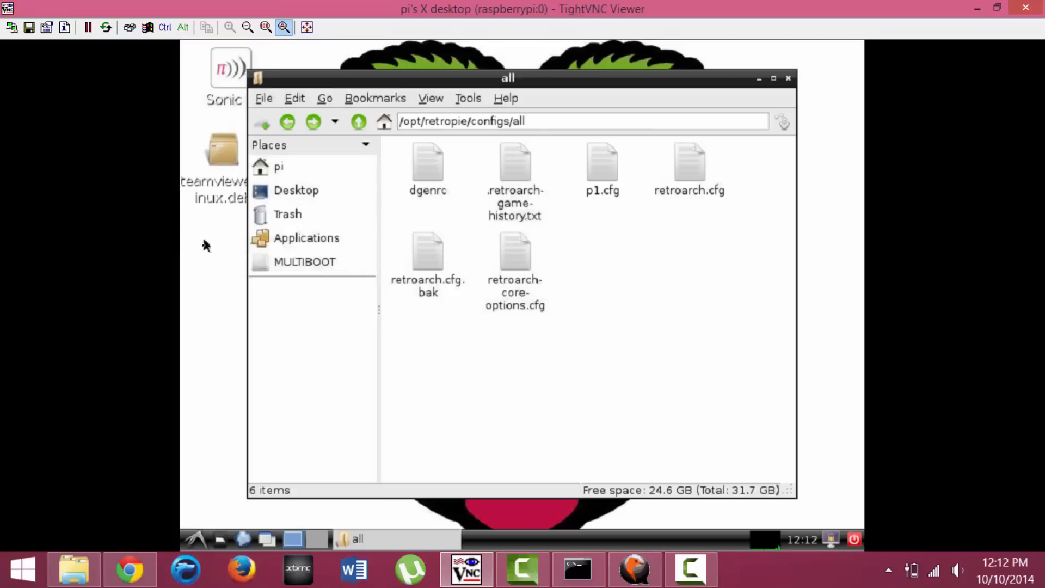
{"action": "mouse_move", "coordinate": [246, 523]}
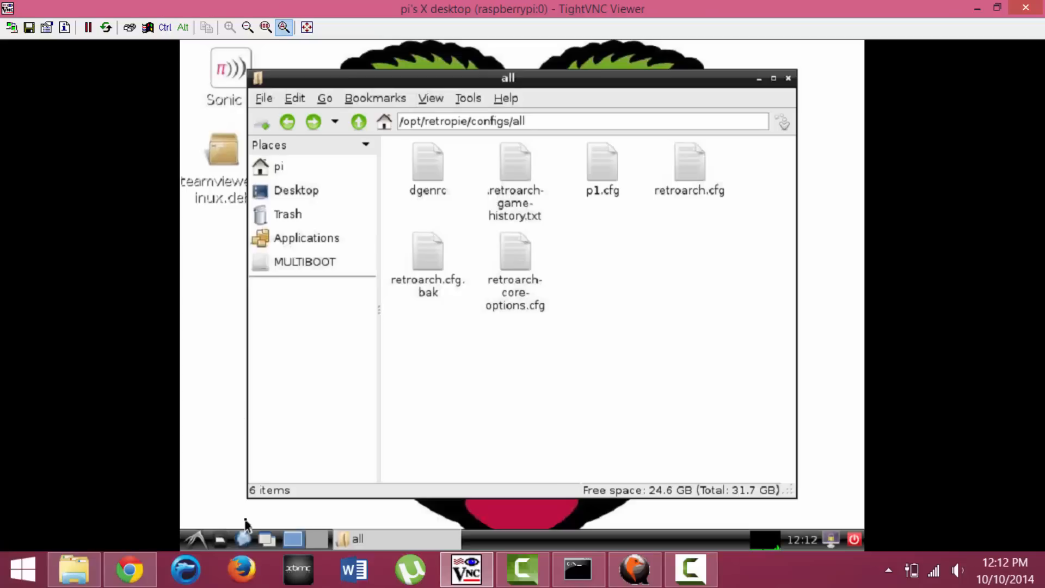
{"action": "mouse_move", "coordinate": [224, 543]}
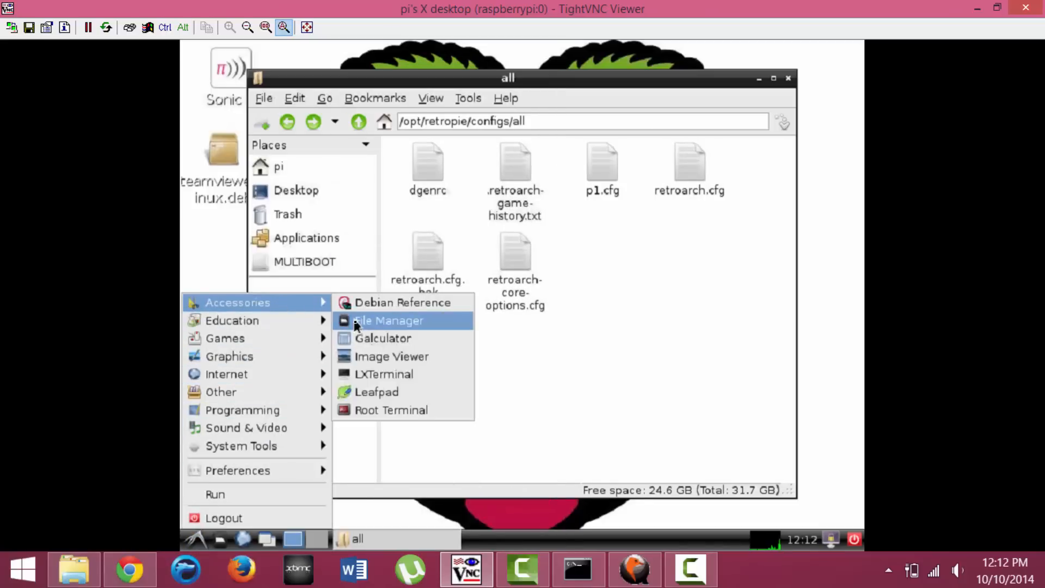
{"action": "mouse_move", "coordinate": [389, 320]}
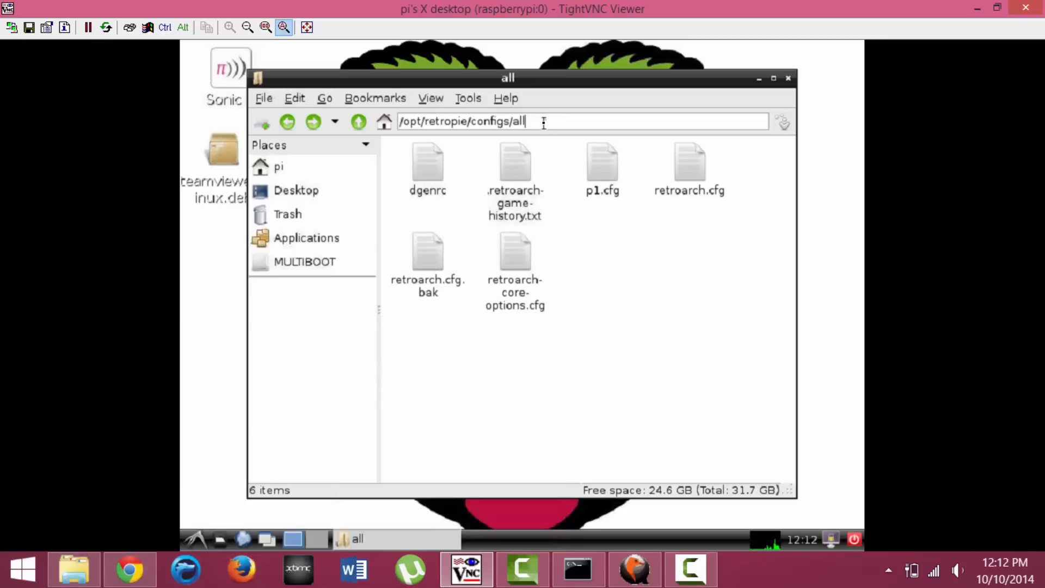
{"action": "triple_click", "coordinate": [461, 122]}
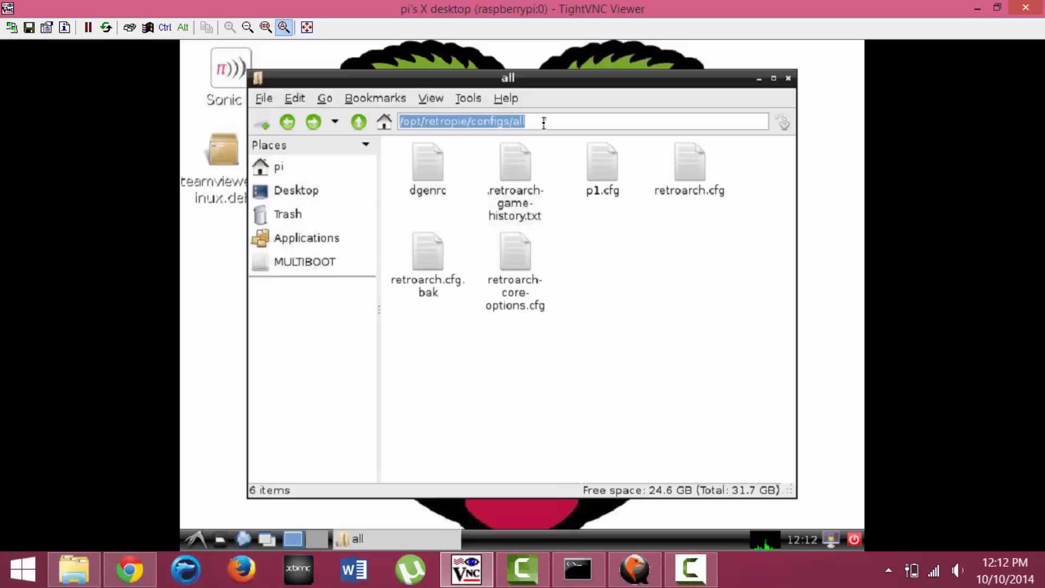
{"action": "mouse_move", "coordinate": [659, 243]}
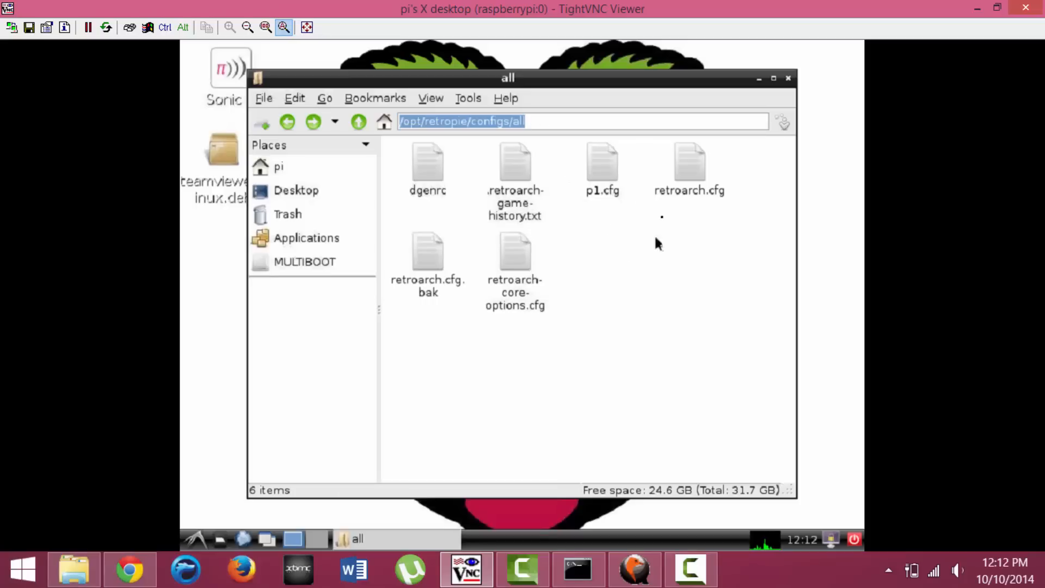
{"action": "mouse_move", "coordinate": [689, 180]}
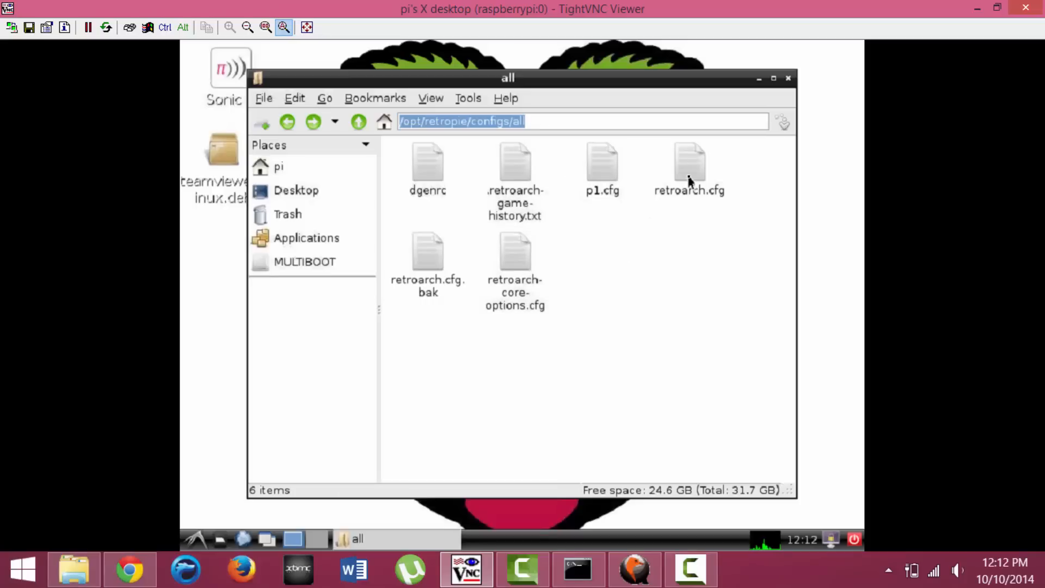
{"action": "left_click", "coordinate": [689, 163]}
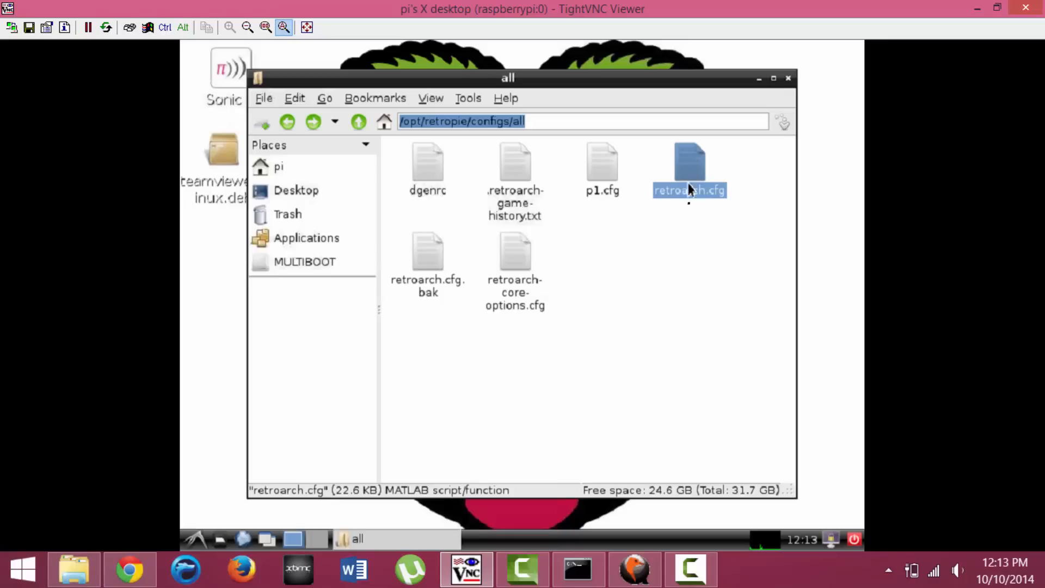
{"action": "mouse_move", "coordinate": [686, 225]}
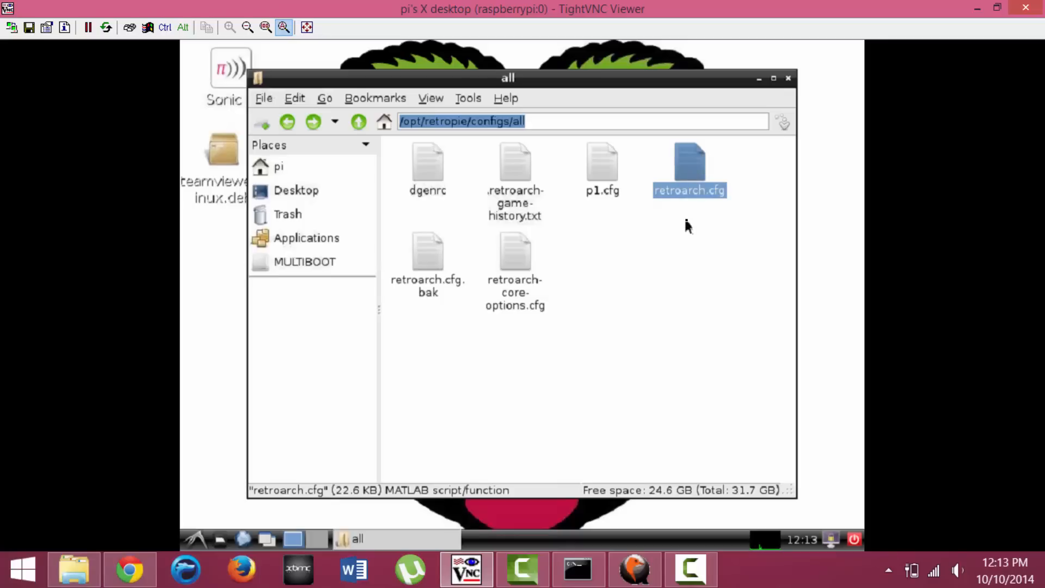